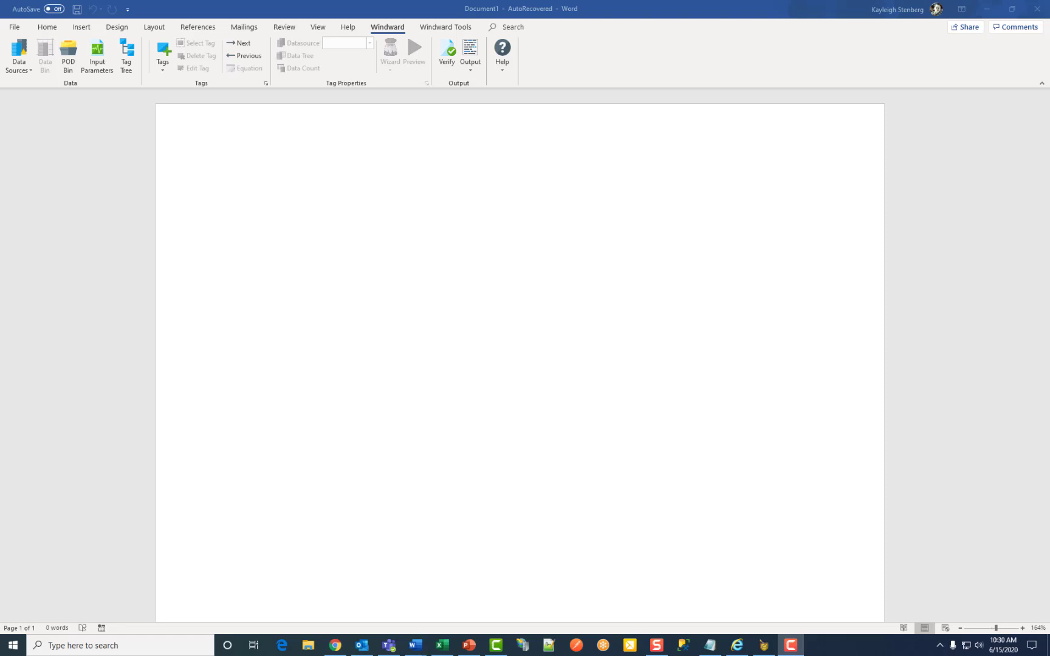
mouse_move(46, 340)
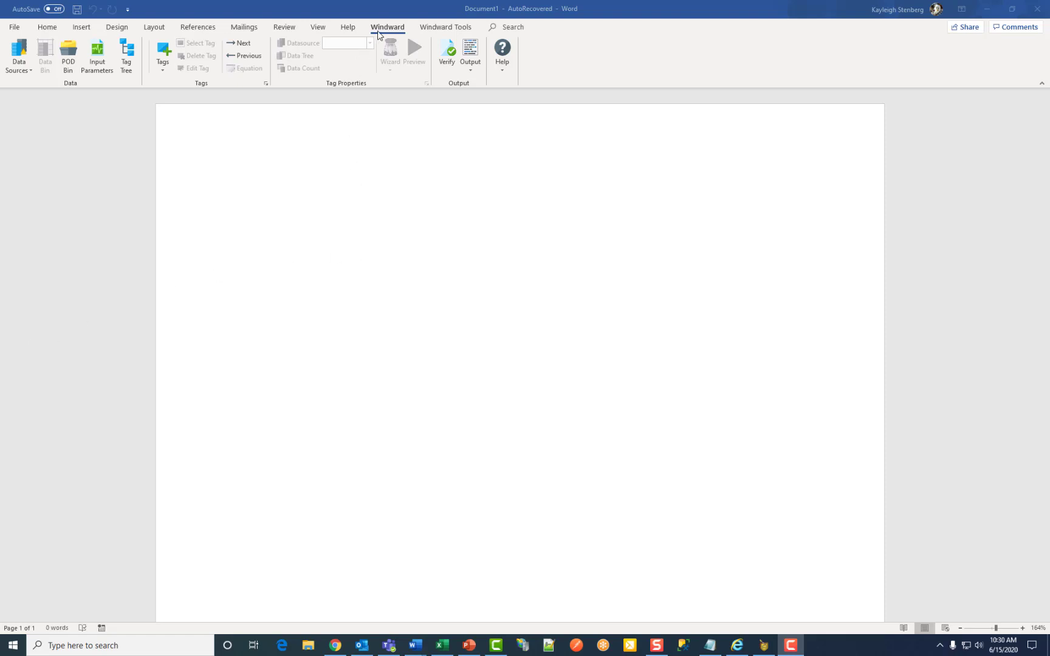
mouse_move(16, 53)
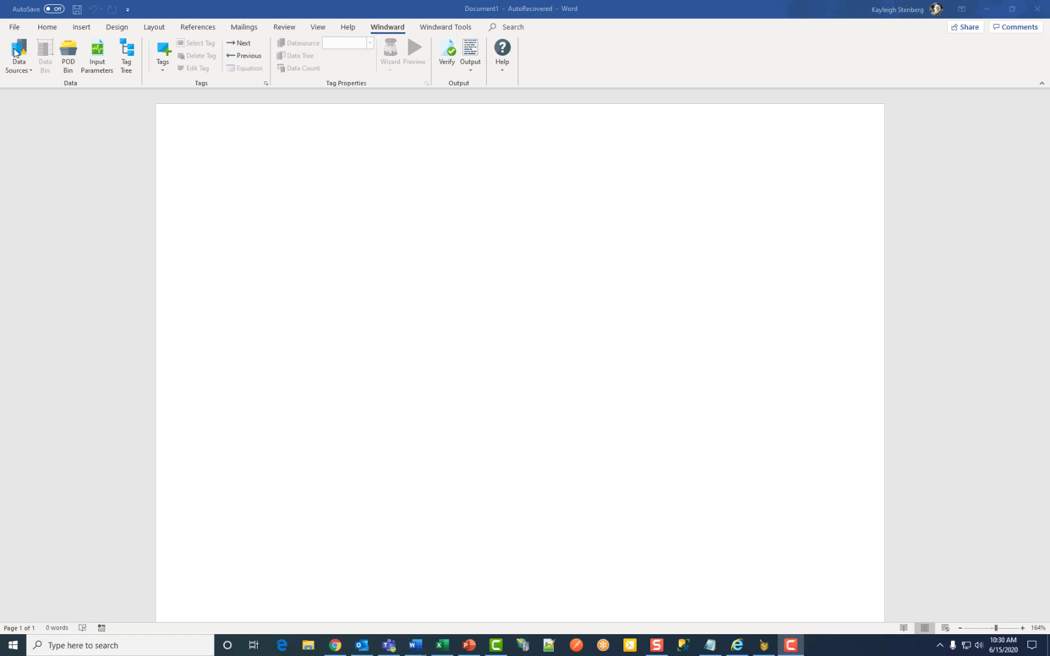
- Start a new Data Sources connection of type XML (XPath 2.0) under Web/File
left_click(19, 56)
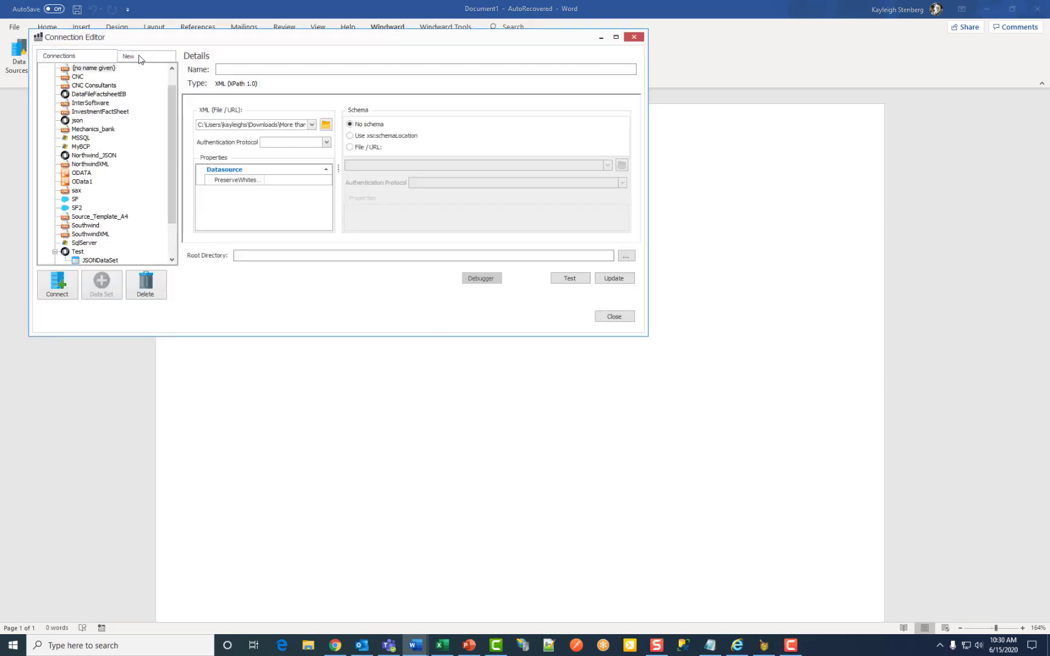
left_click(127, 55)
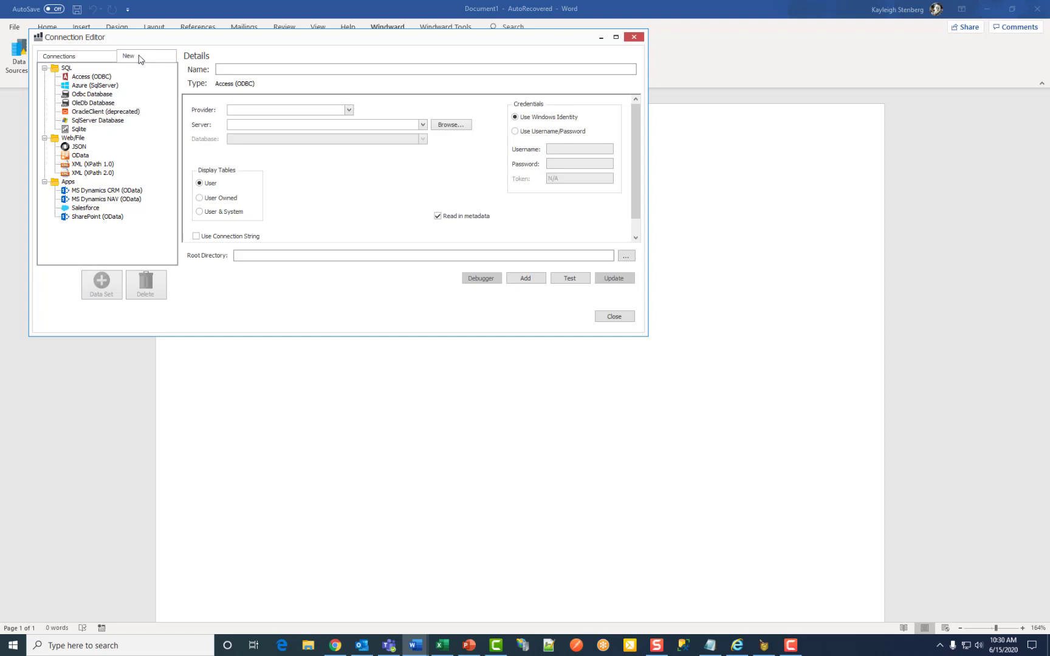
mouse_move(126, 198)
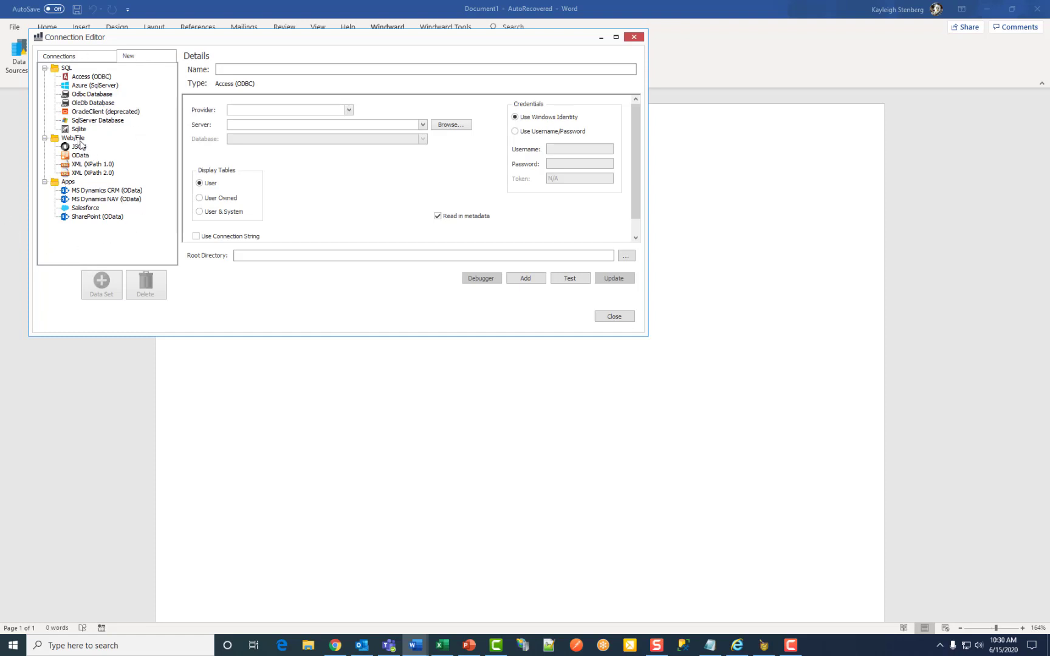
mouse_move(96, 176)
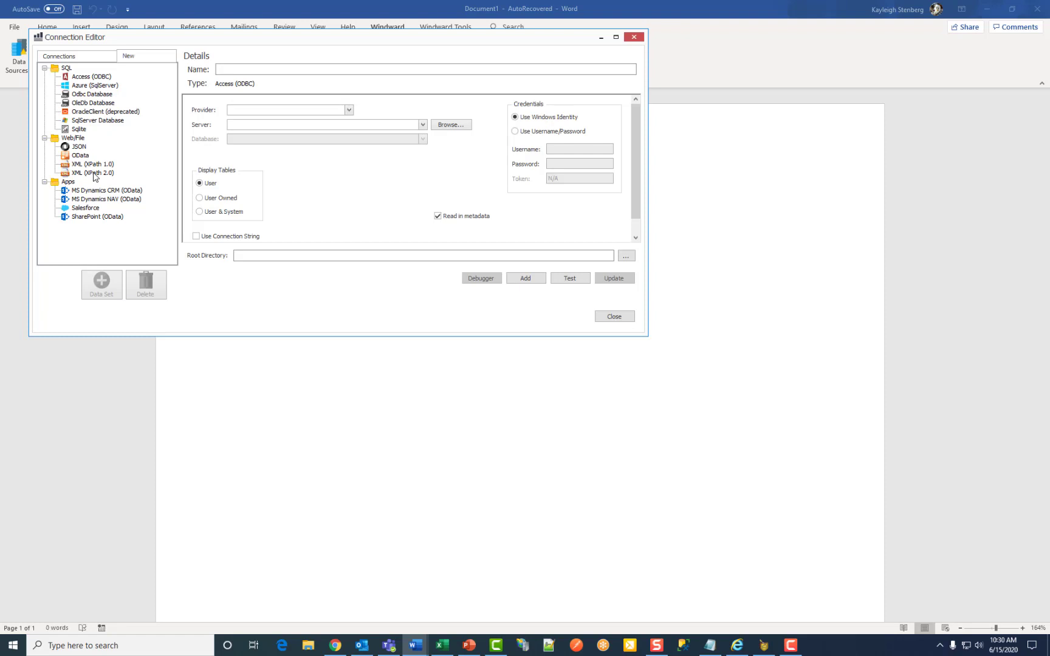
left_click(93, 173)
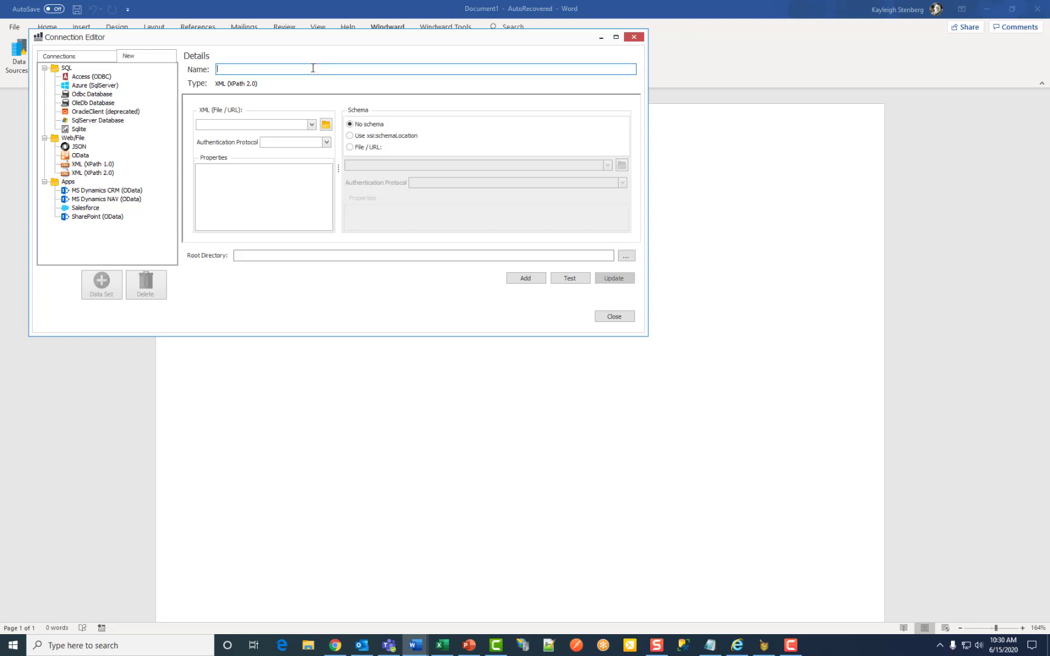
- Name the connection XML2, browse to the XML data file and the Workmans Comp - Data.xsd schema via File / URL
type("XML2")
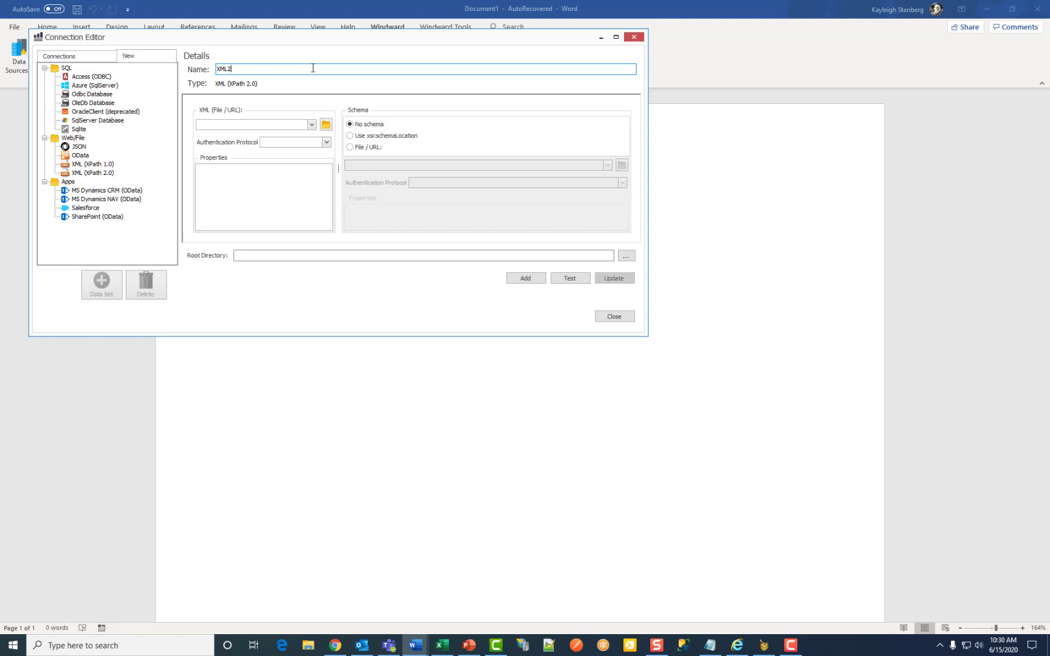
mouse_move(303, 123)
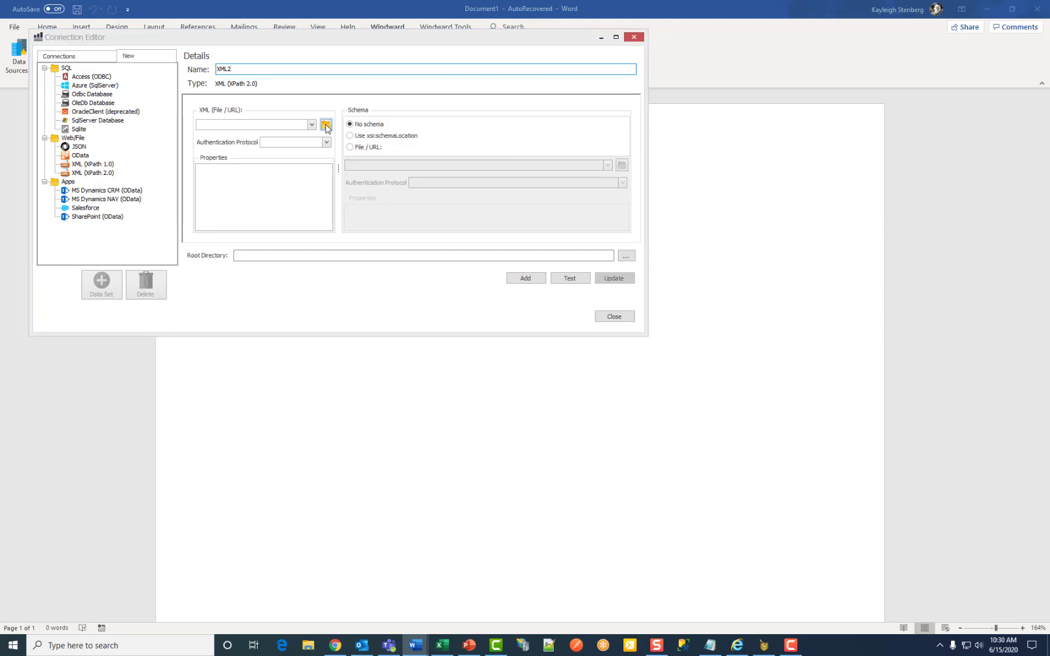
left_click(326, 125)
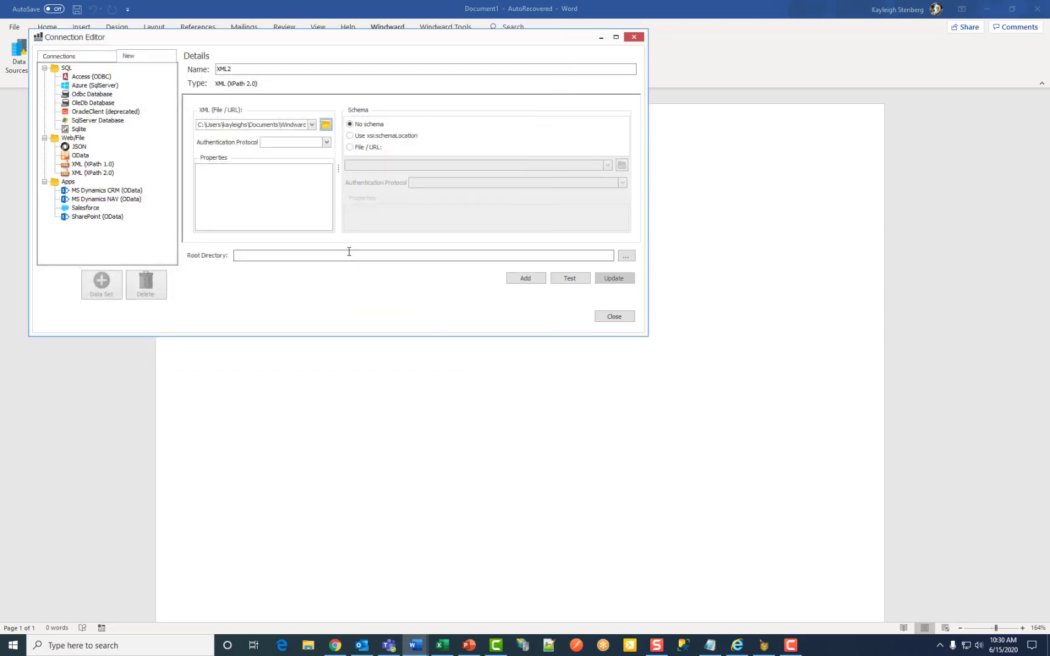
left_click(350, 147)
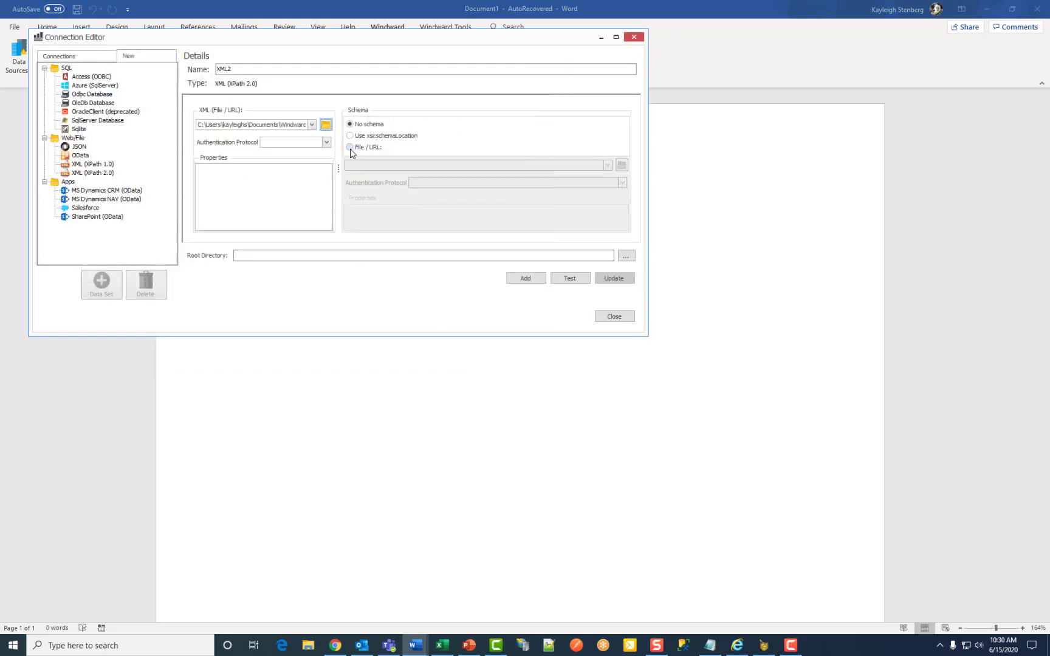
left_click(350, 147)
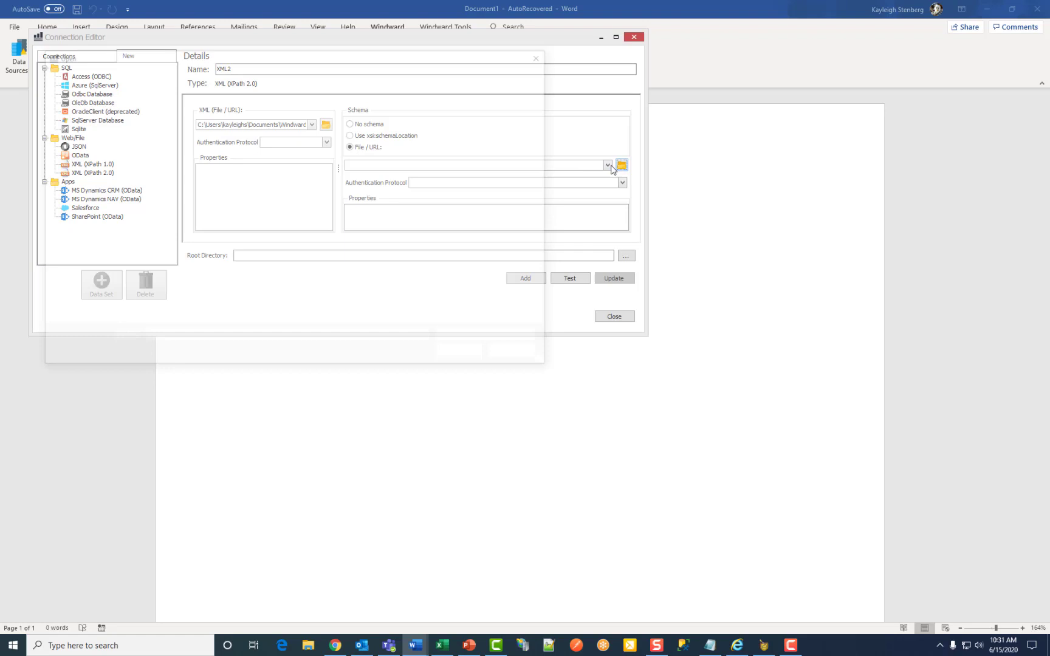
left_click(621, 165)
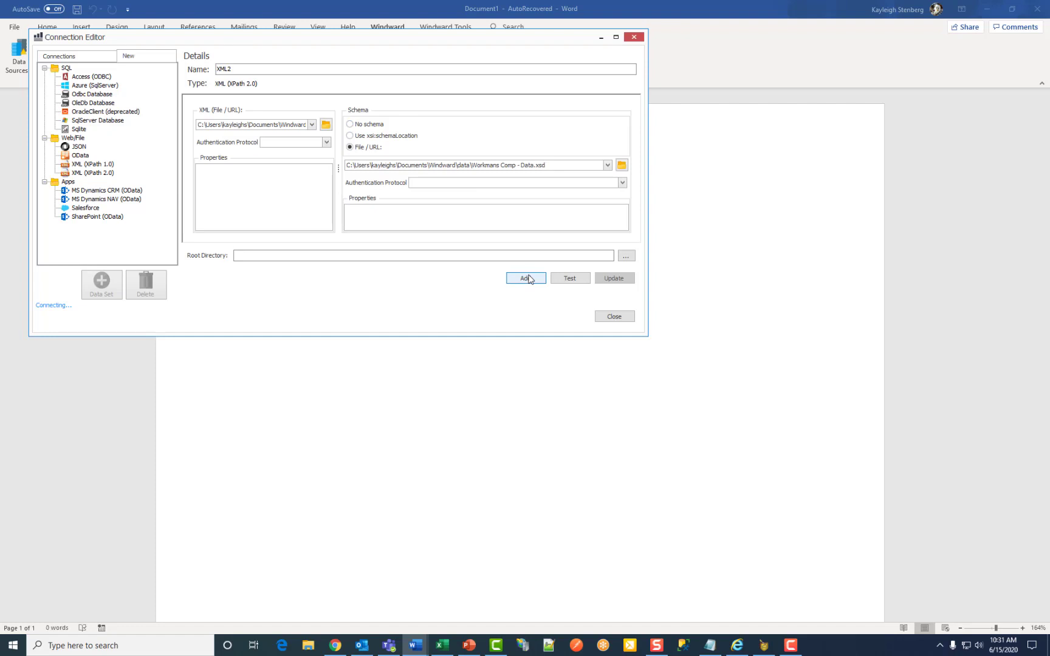
- Add the XML2 data source so it connects and joins the connection list
left_click(526, 278)
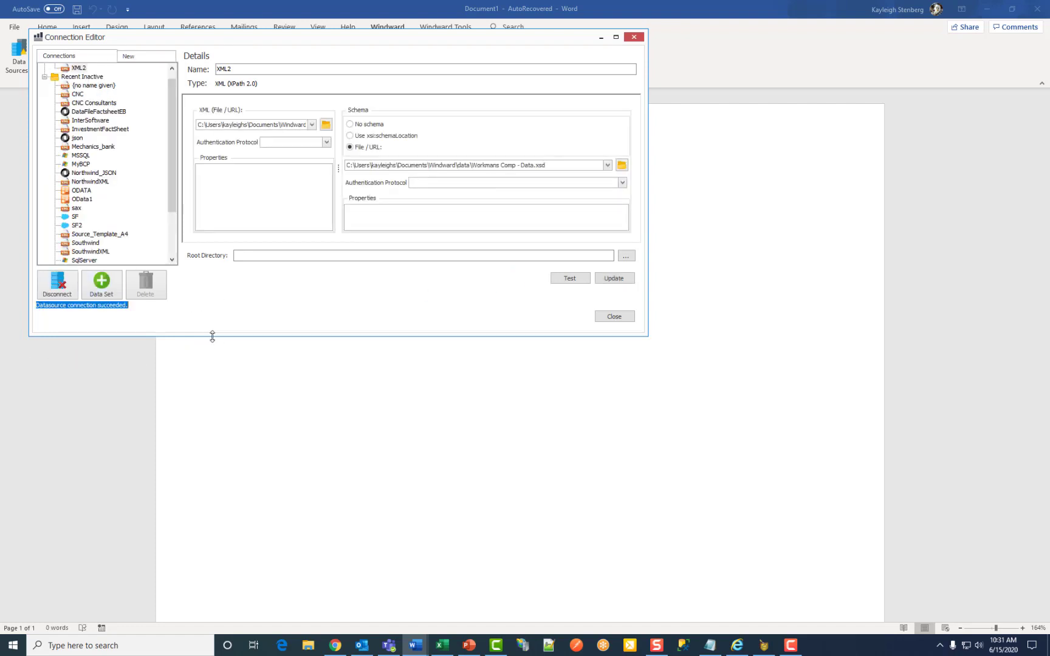
mouse_move(614, 316)
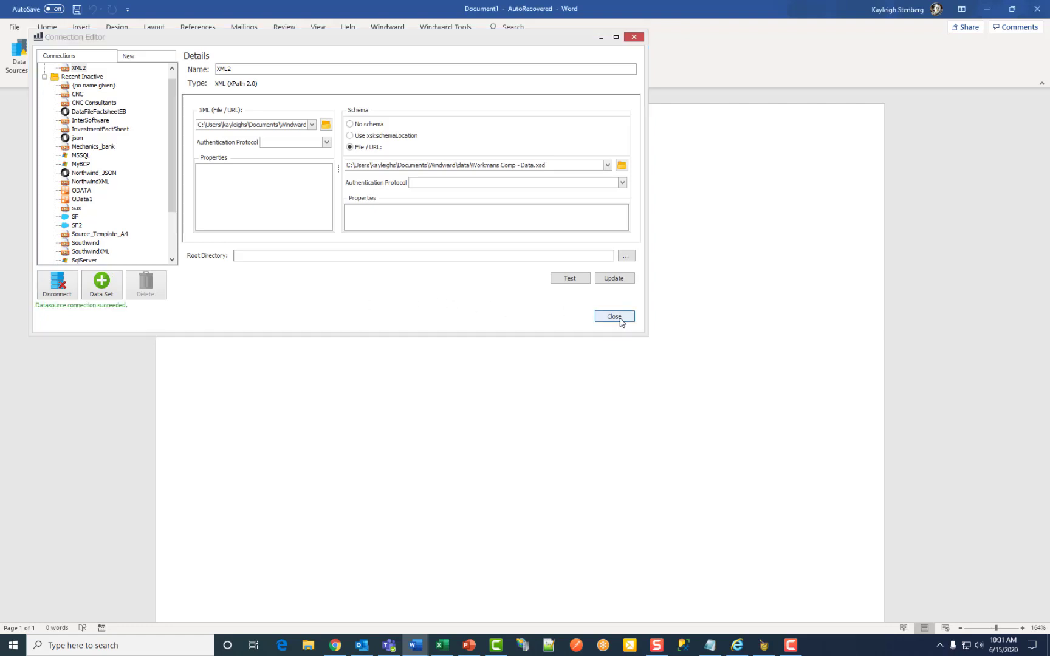
- Close the Connection Editor so the Data Bin shows the XML2 Workmans Comp fields
left_click(613, 316)
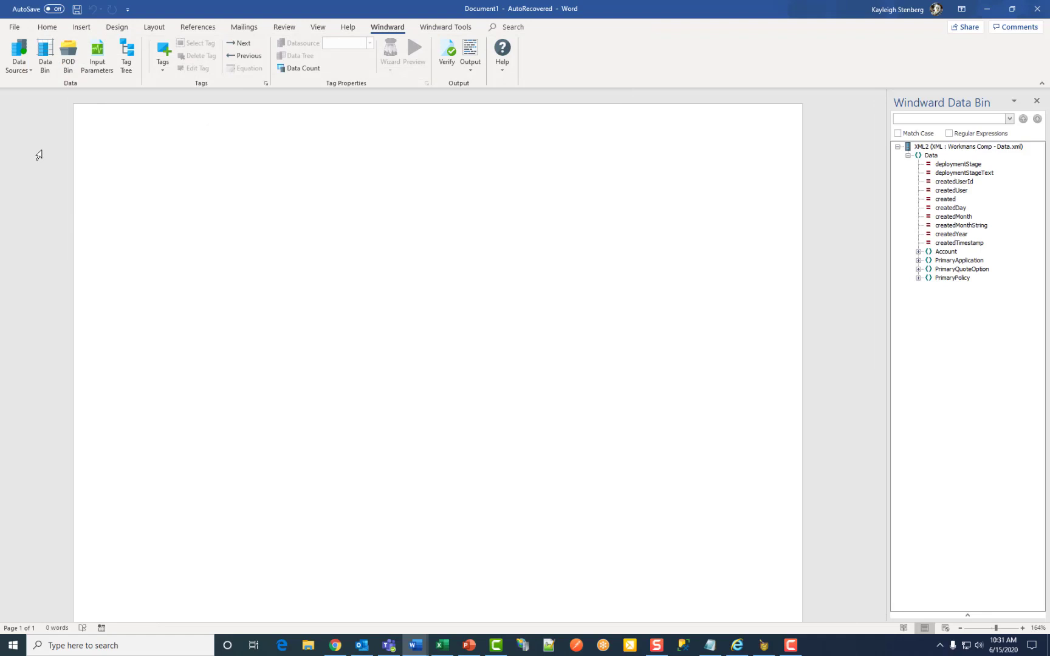
mouse_move(18, 55)
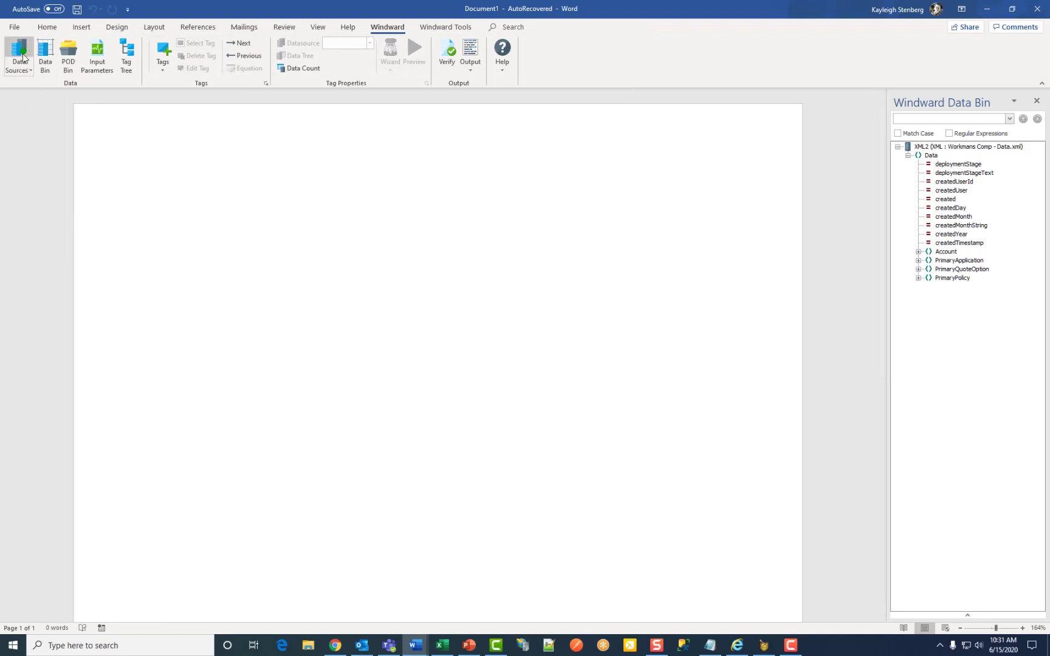
mouse_move(18, 54)
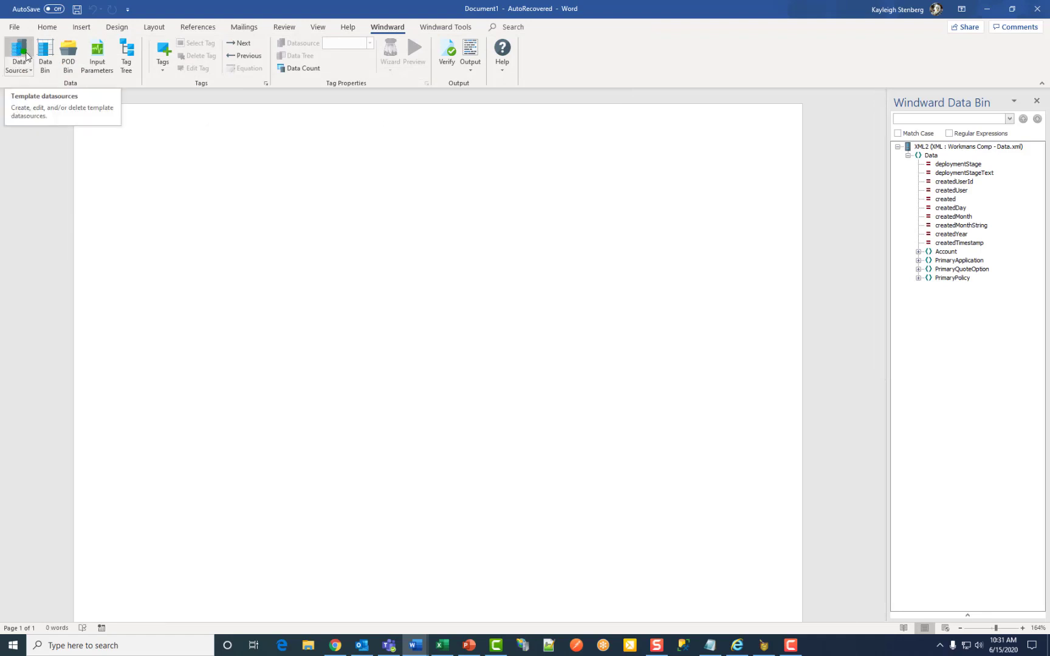